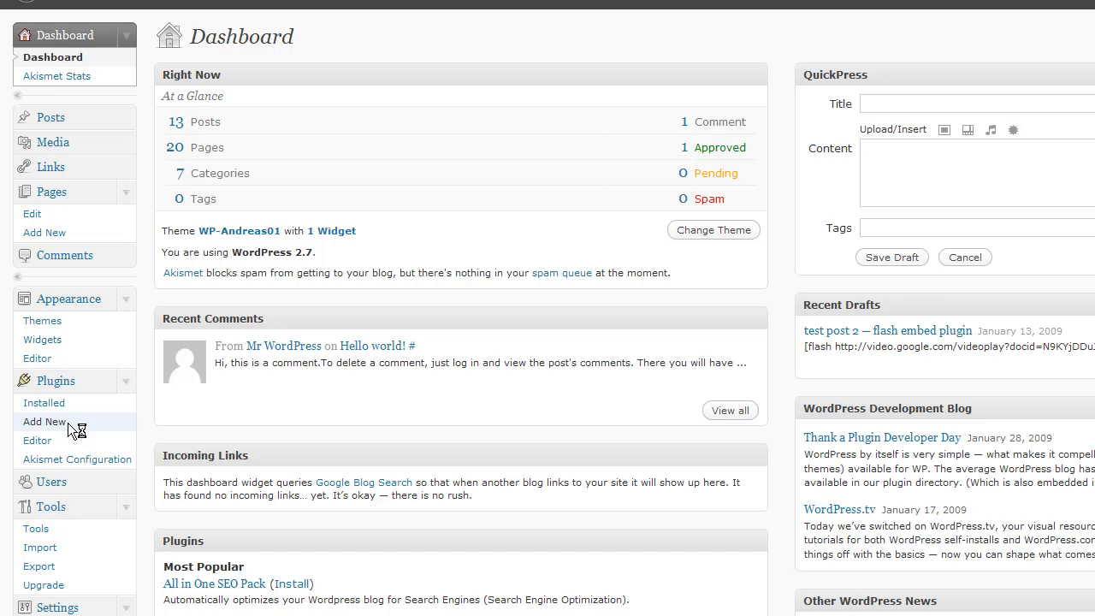
# Go to Plugins > Add New to reach the Install Plugins page.
pyautogui.click(45, 421)
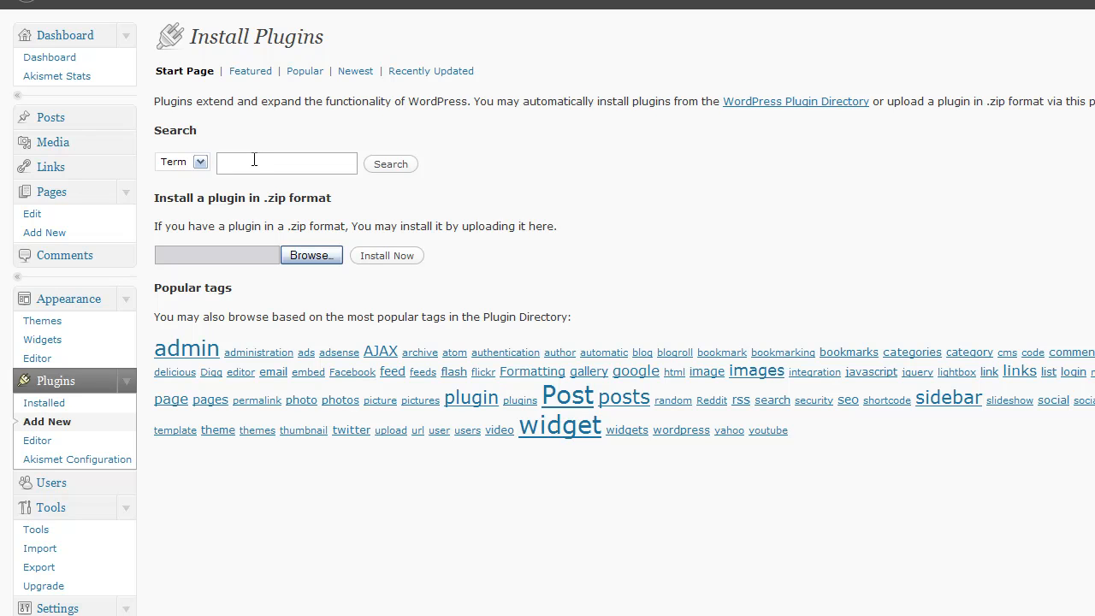
pyautogui.moveTo(242, 101)
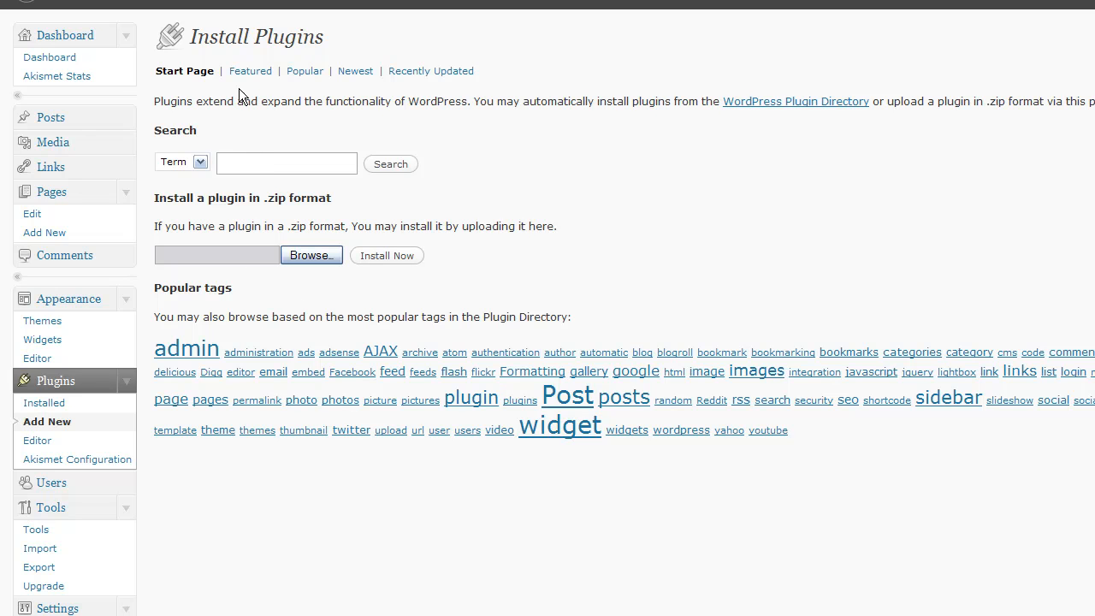
# Search the plugin directory for 'contact form'.
pyautogui.write('c')
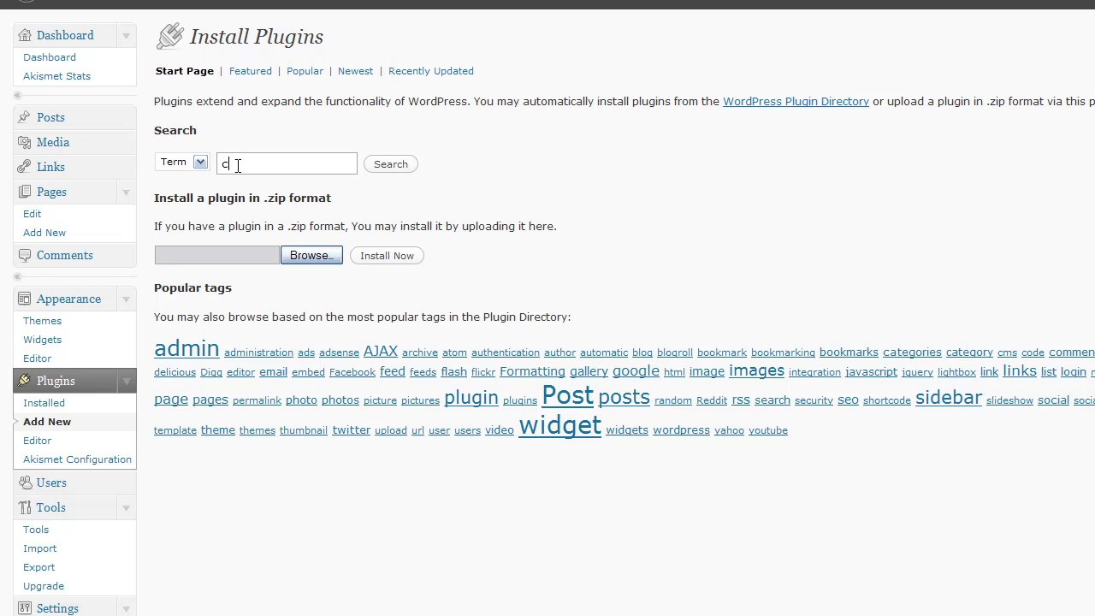
pyautogui.write('ontact form')
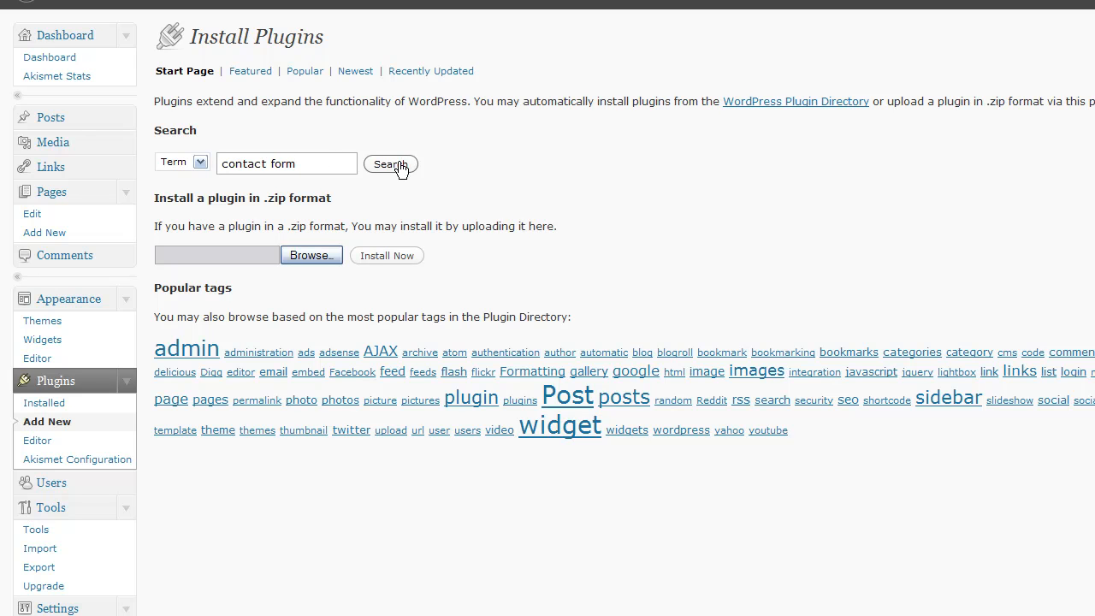
pyautogui.click(391, 163)
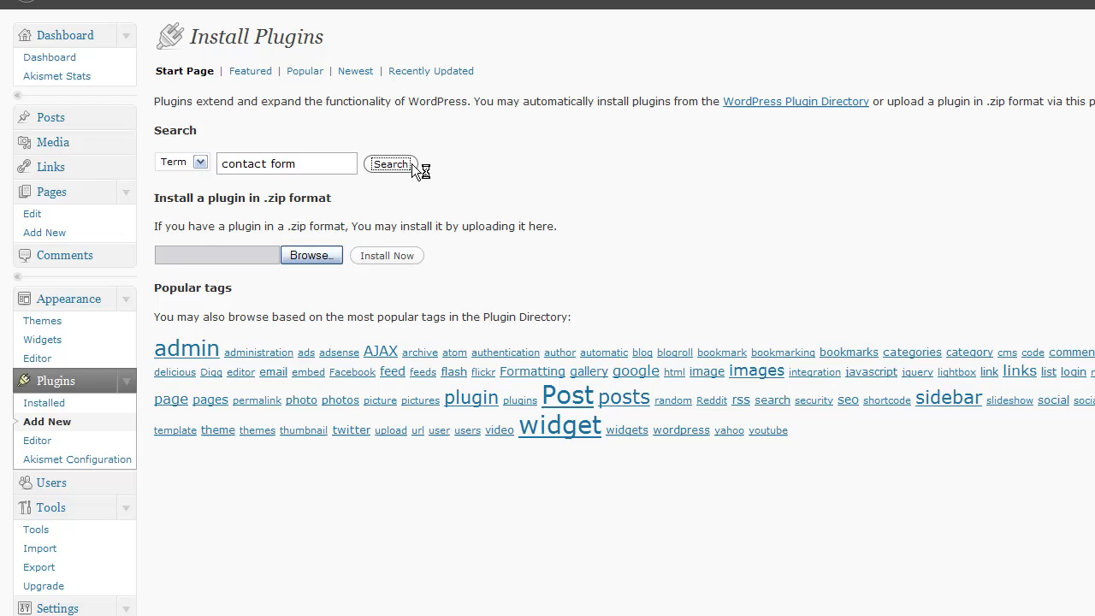
pyautogui.click(390, 164)
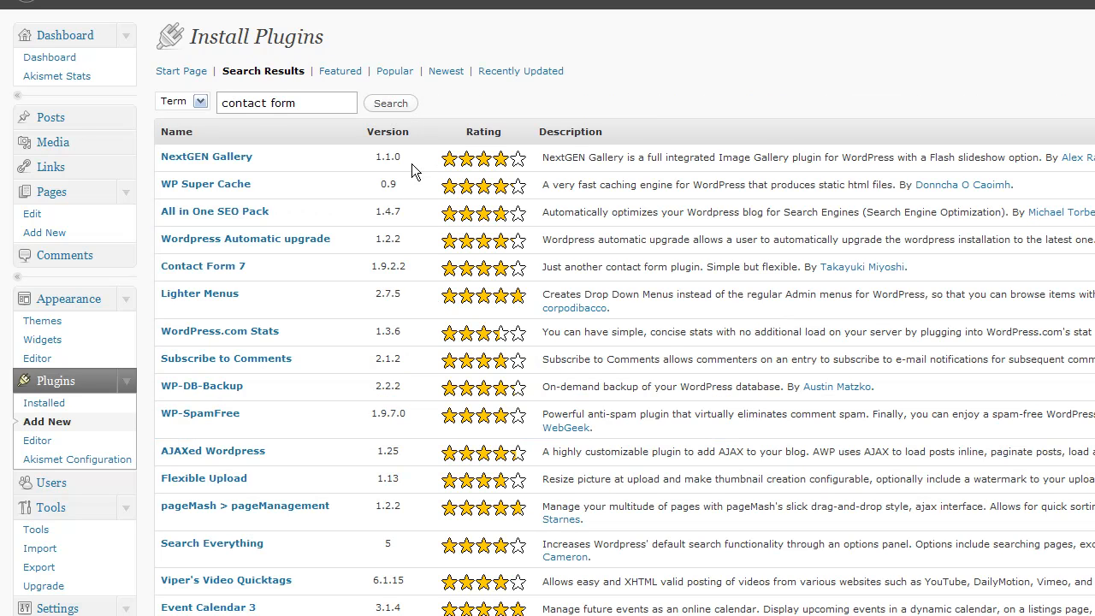
pyautogui.moveTo(267, 270)
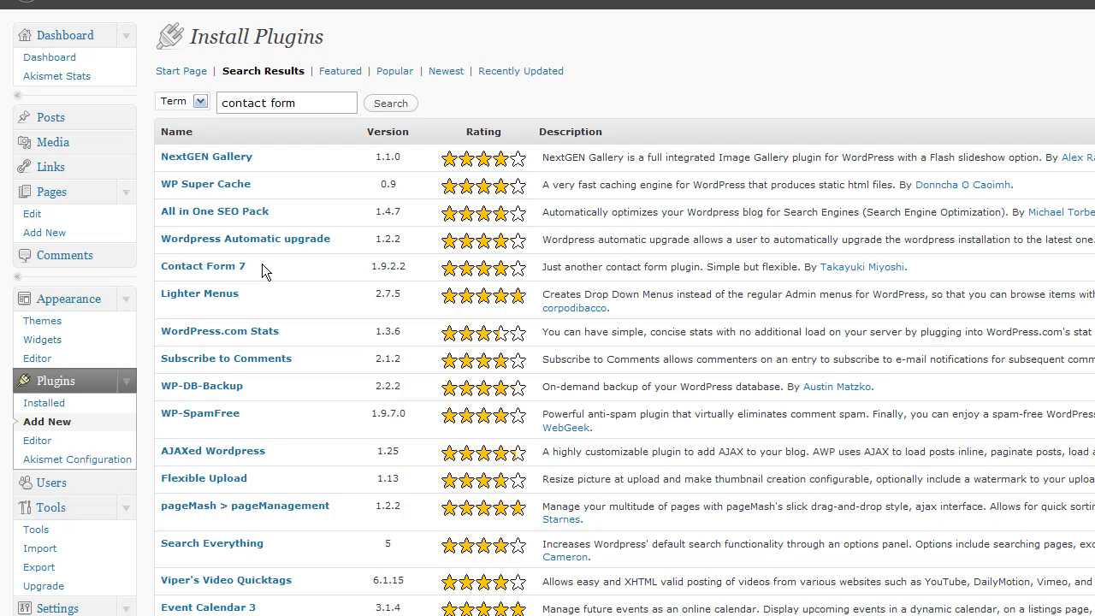
pyautogui.moveTo(238, 272)
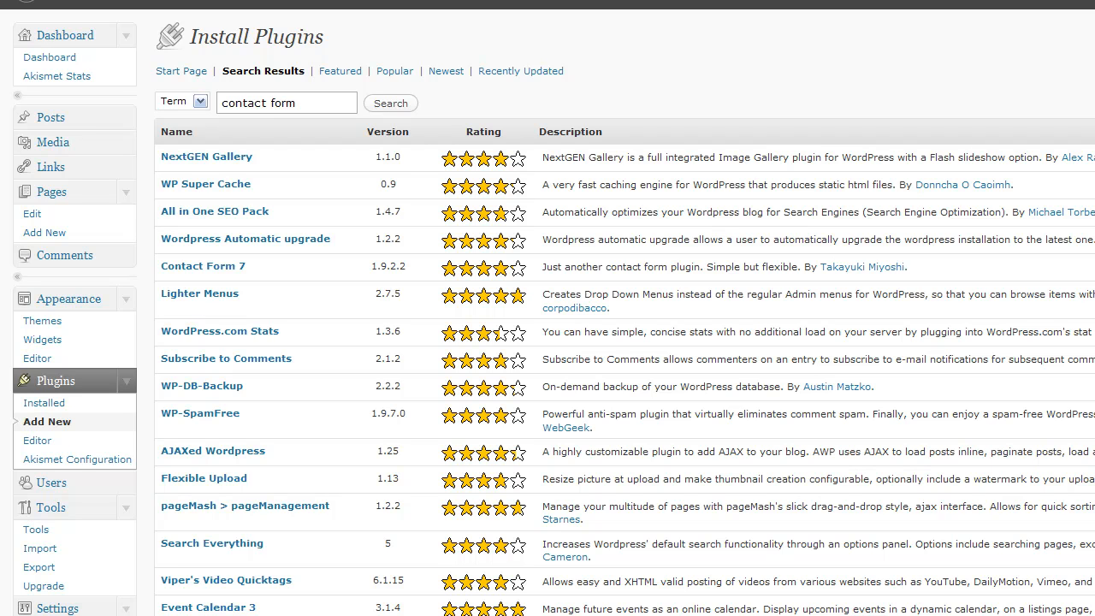
# Open Contact Form 7's details and install version 1.9.2.2.
pyautogui.click(202, 266)
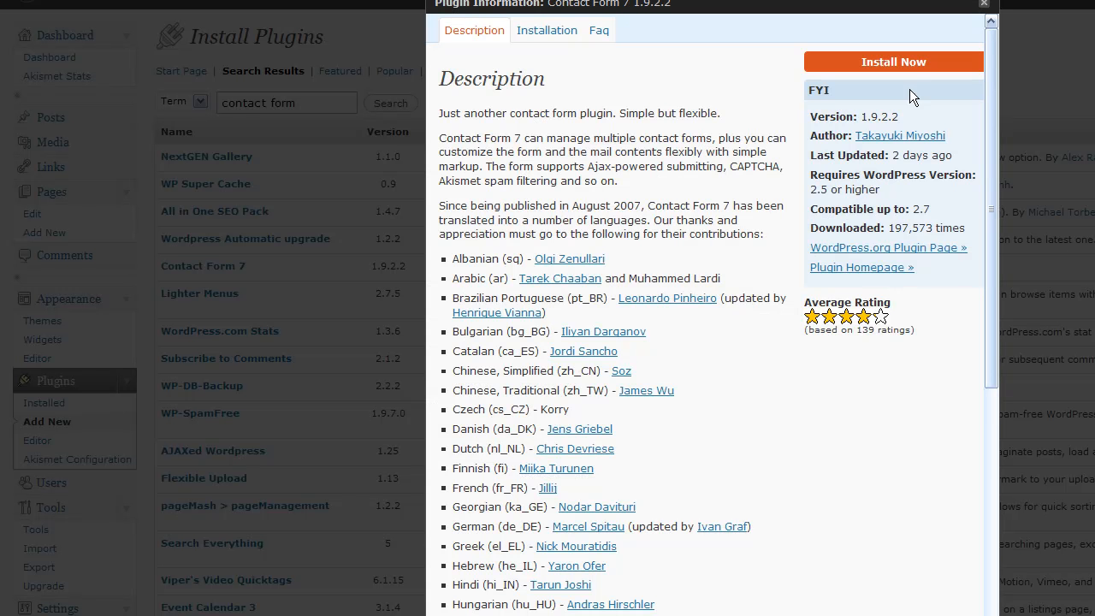
pyautogui.moveTo(916, 70)
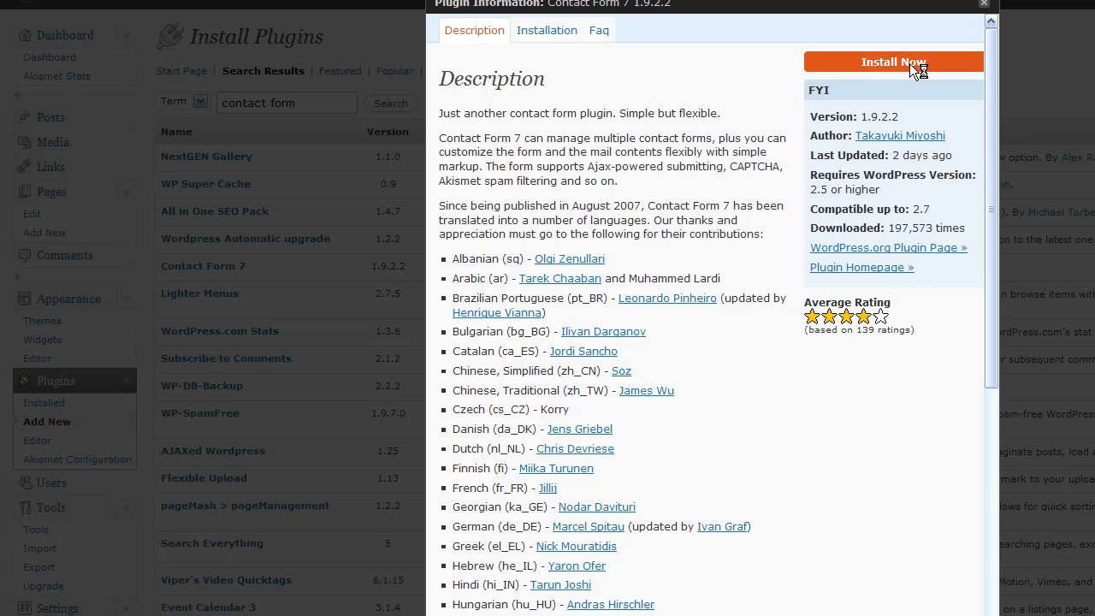
pyautogui.click(893, 61)
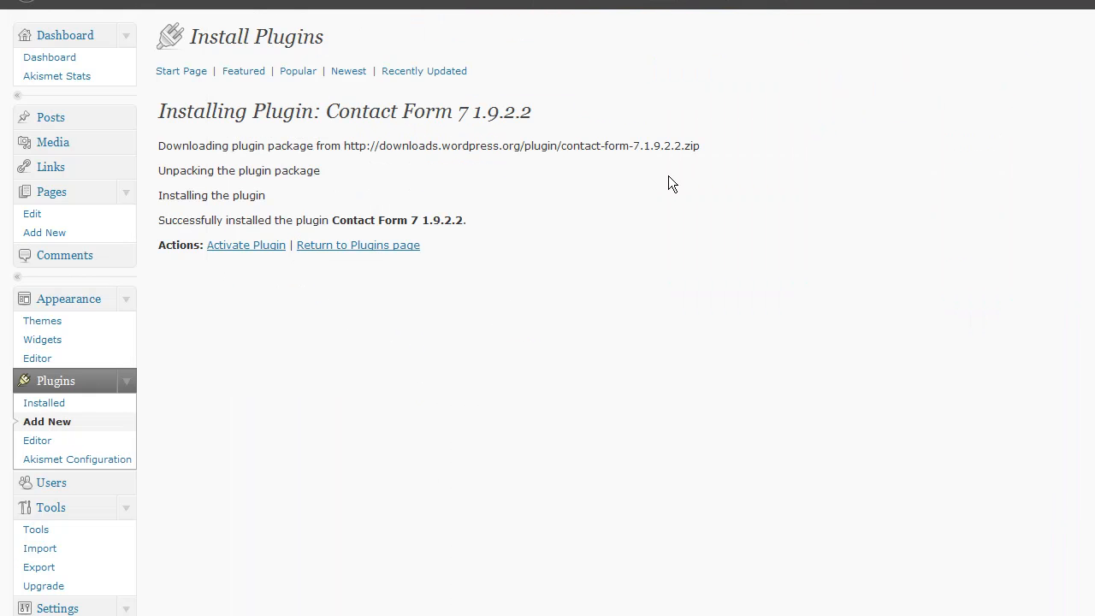
pyautogui.moveTo(246, 246)
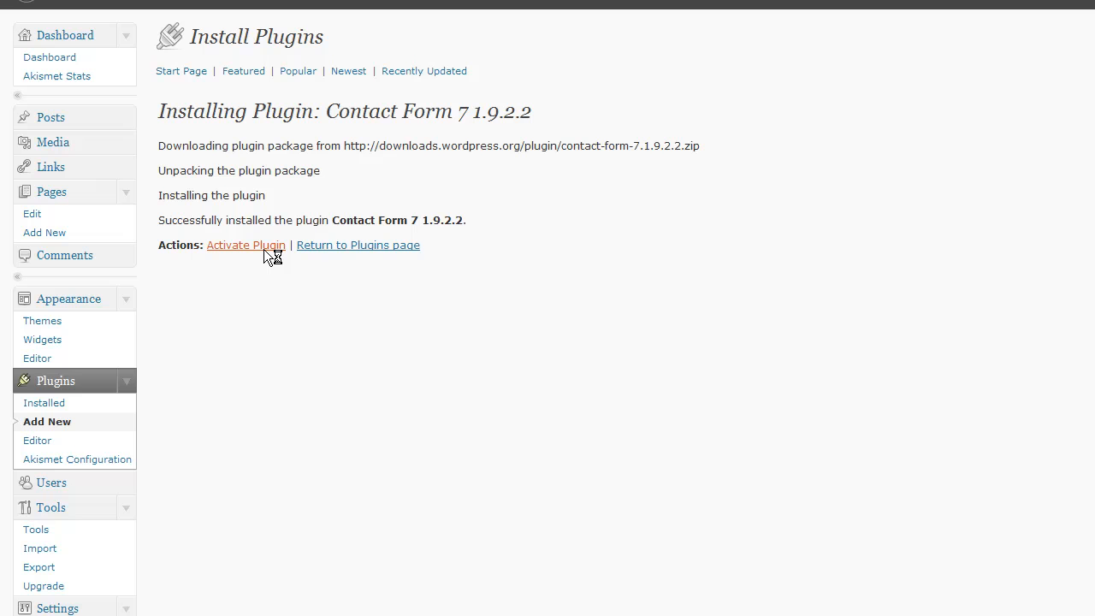
pyautogui.moveTo(266, 257)
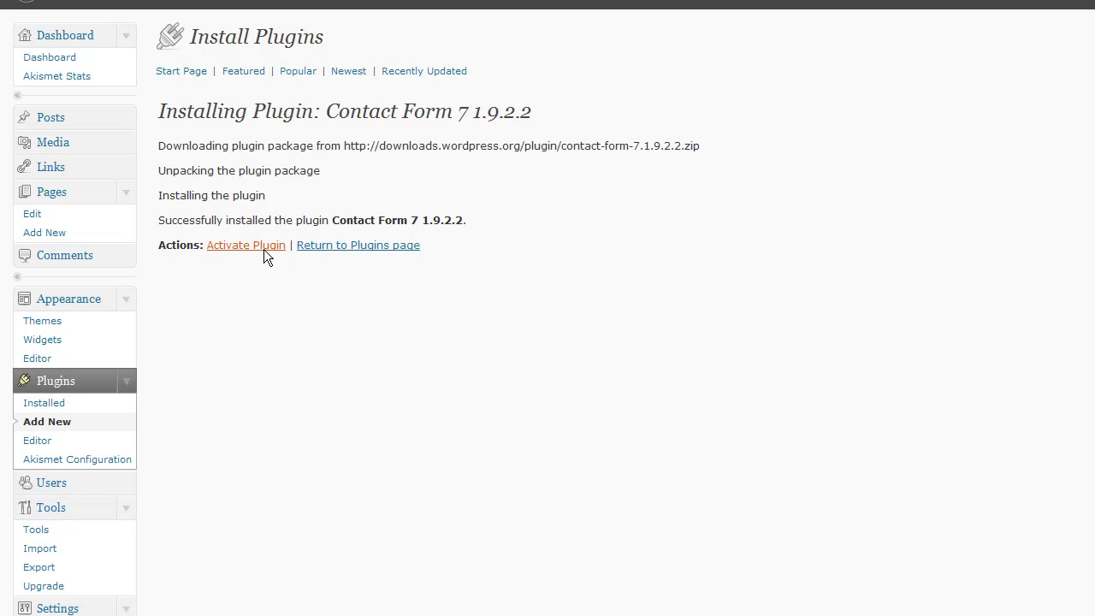
# Activate the newly installed Contact Form 7 plugin.
pyautogui.click(245, 245)
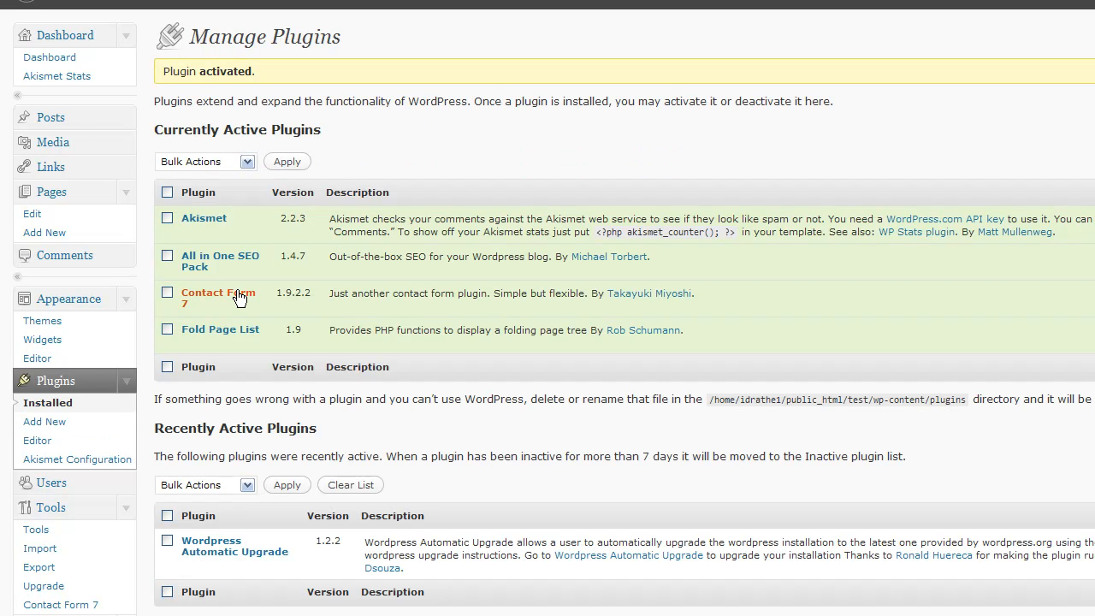
pyautogui.moveTo(241, 302)
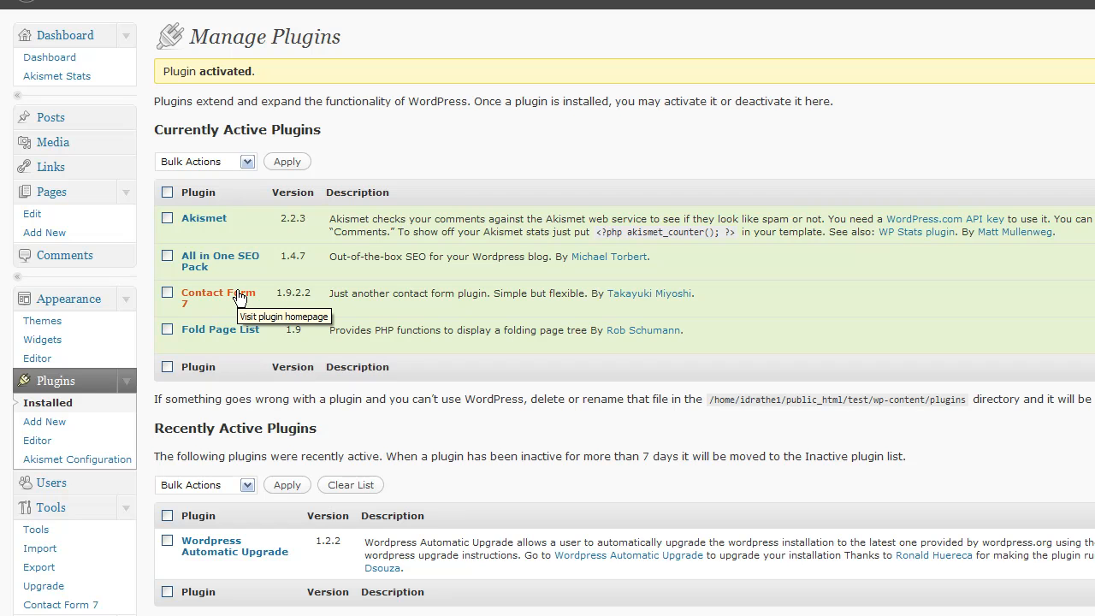
pyautogui.moveTo(201, 425)
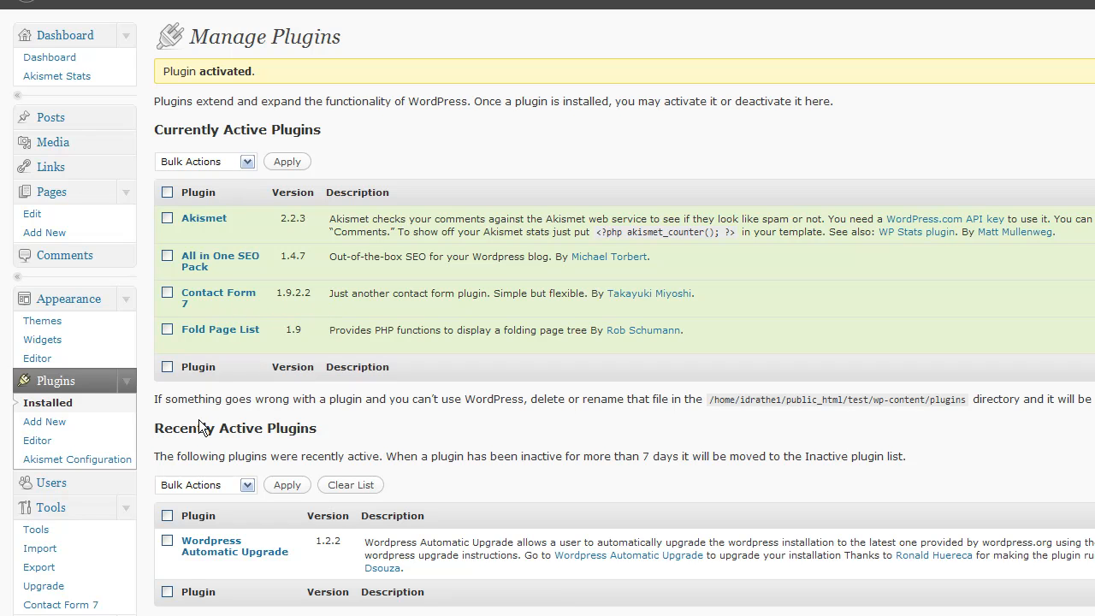
pyautogui.moveTo(68, 514)
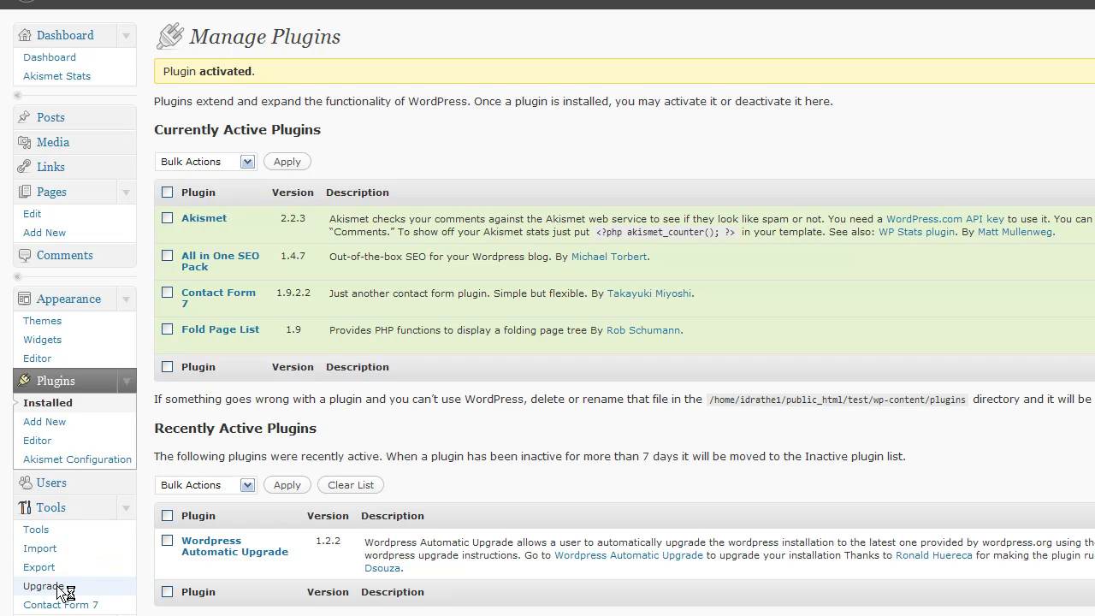
# Open Tools > Upgrade to confirm the latest WordPress version is installed.
pyautogui.click(42, 584)
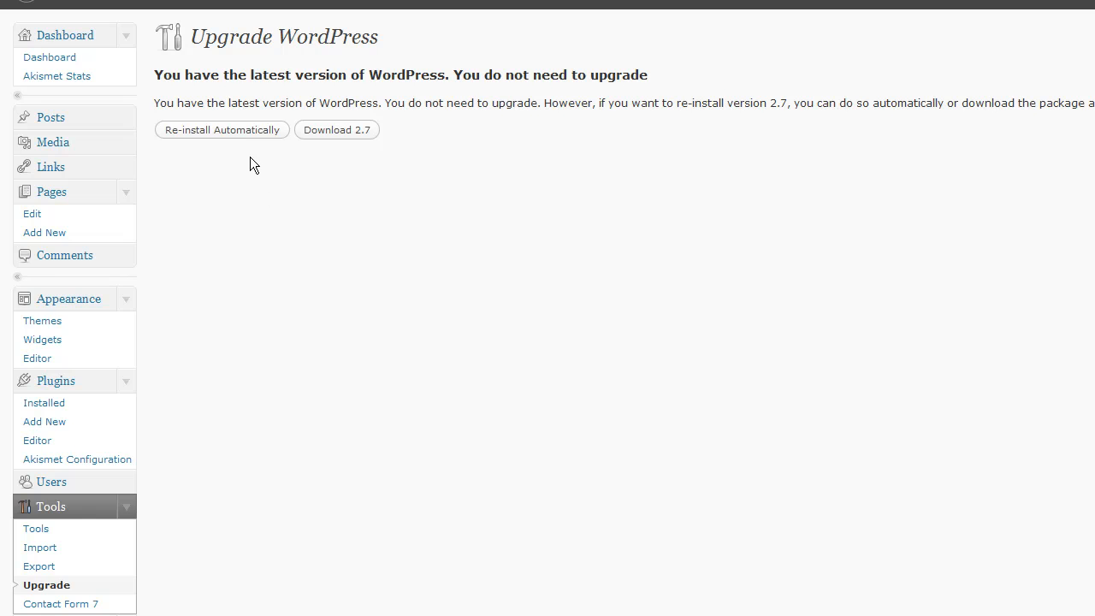
pyautogui.moveTo(262, 169)
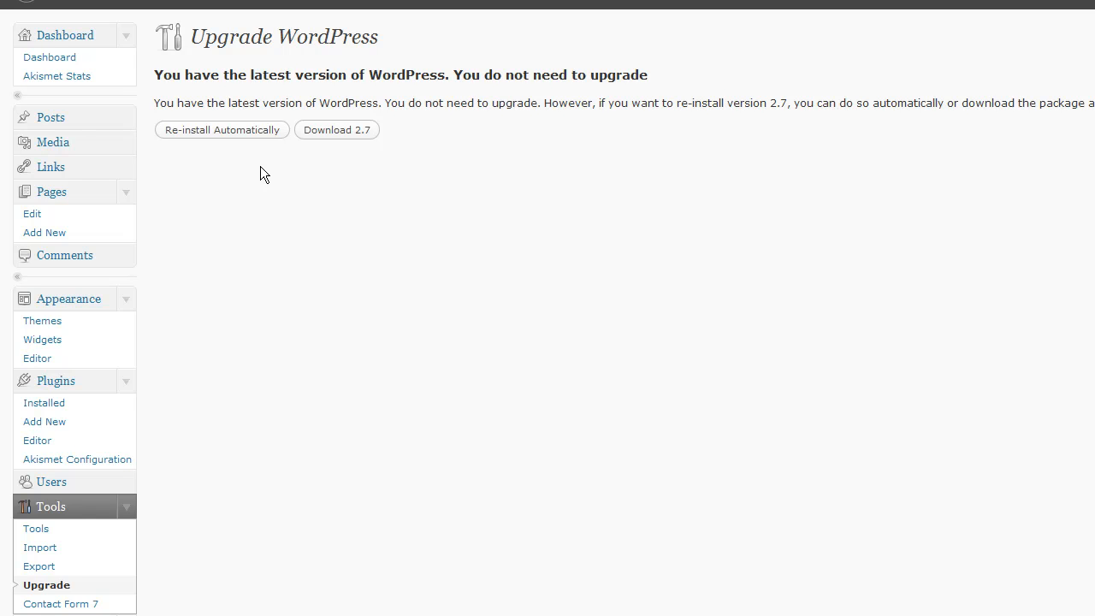
pyautogui.moveTo(269, 175)
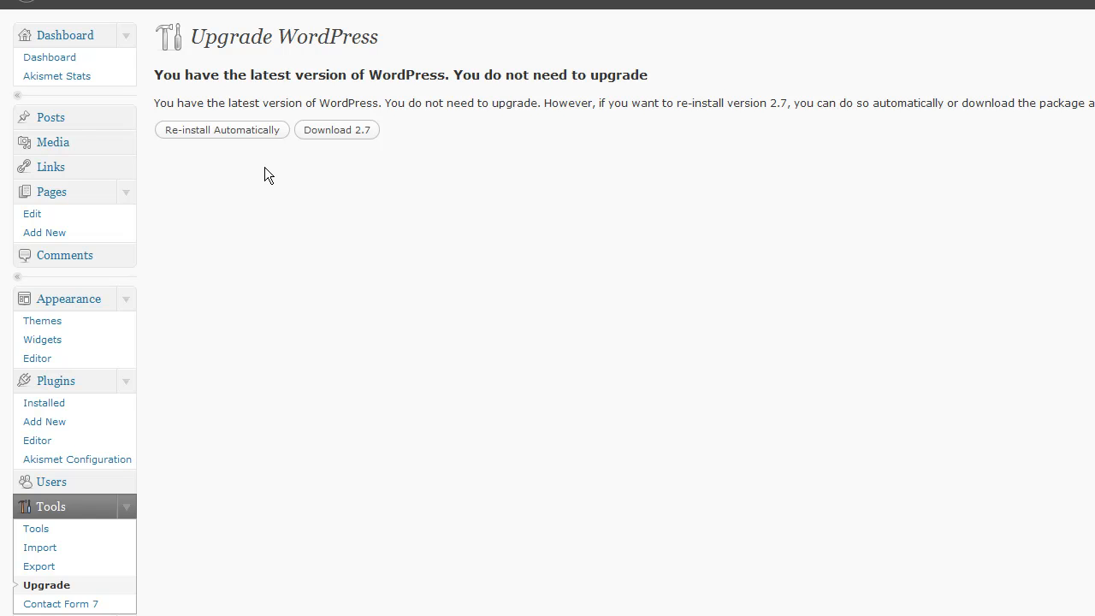